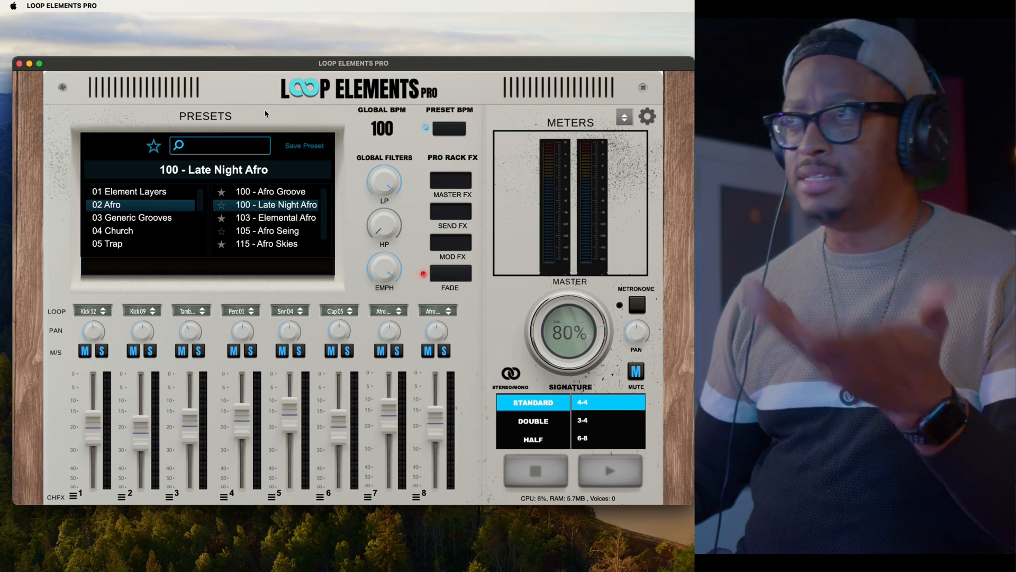
Browse past Generic Grooves to the 04 Church preset category
{"action": "left_click", "coordinate": [131, 217]}
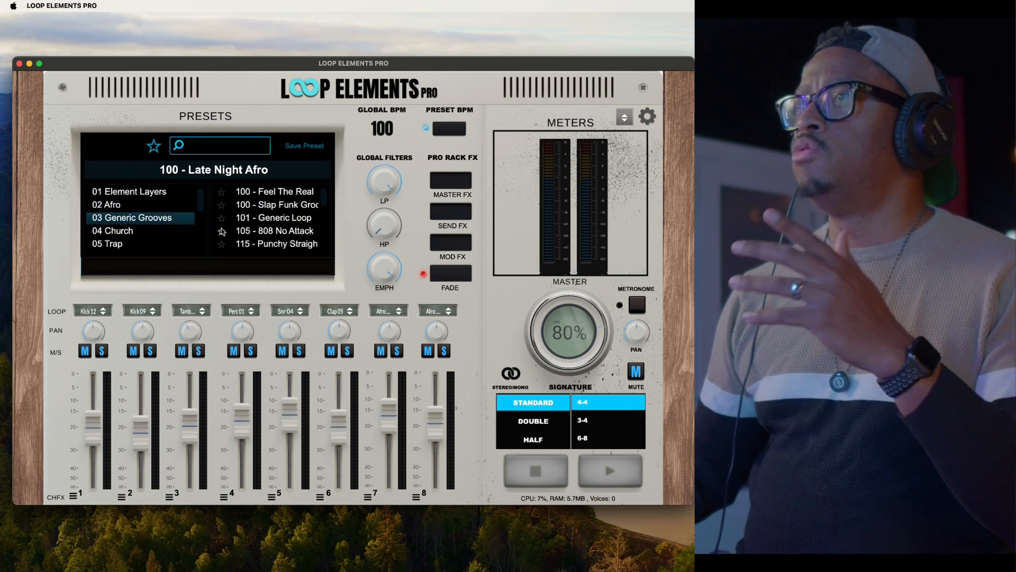
{"action": "left_click", "coordinate": [112, 231]}
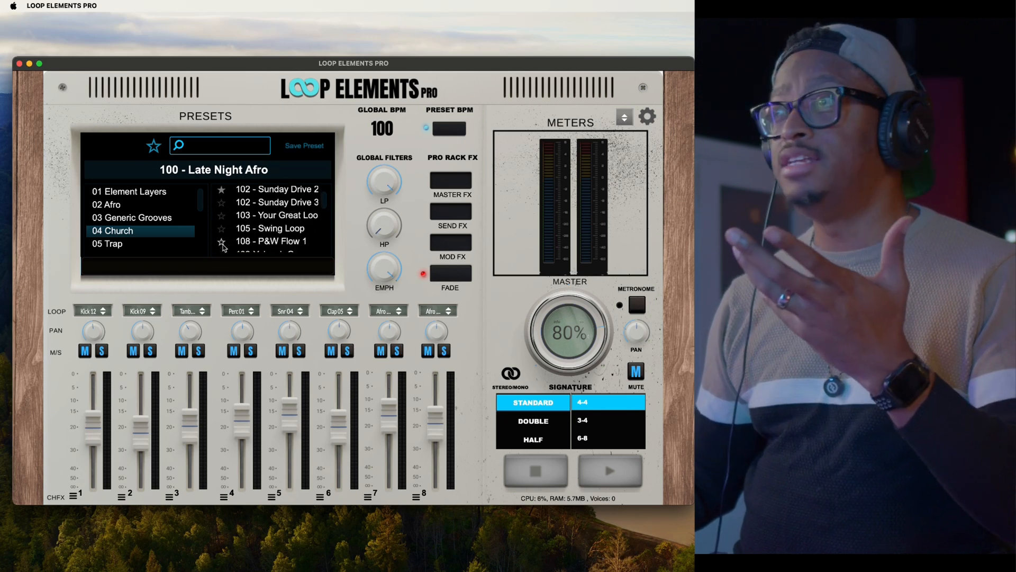
Filter the preset list to starred favorites: Church Welcome 101, Sunday Drive 2, OMG Loop!
{"action": "left_click", "coordinate": [154, 145]}
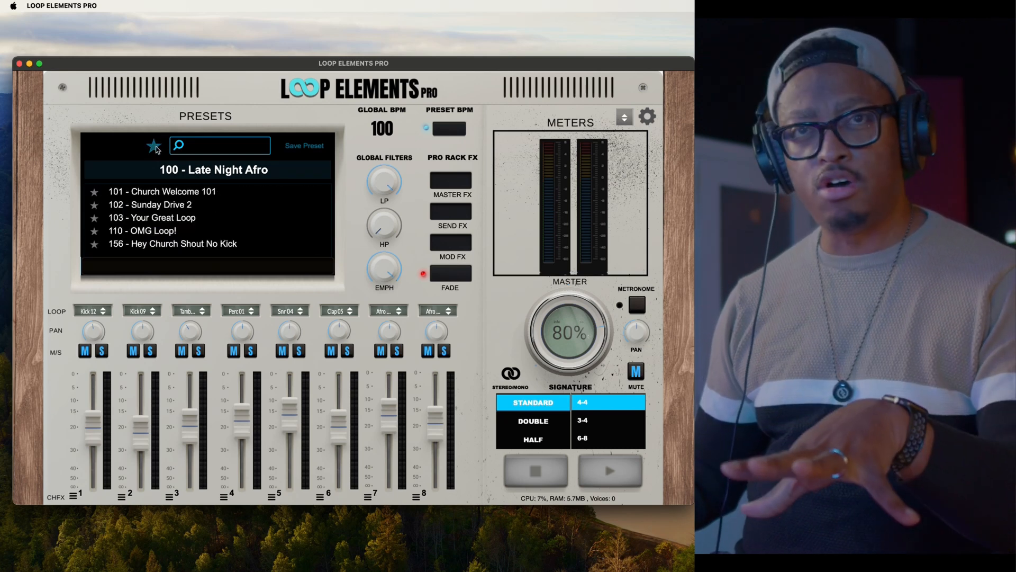
{"action": "mouse_move", "coordinate": [155, 162]}
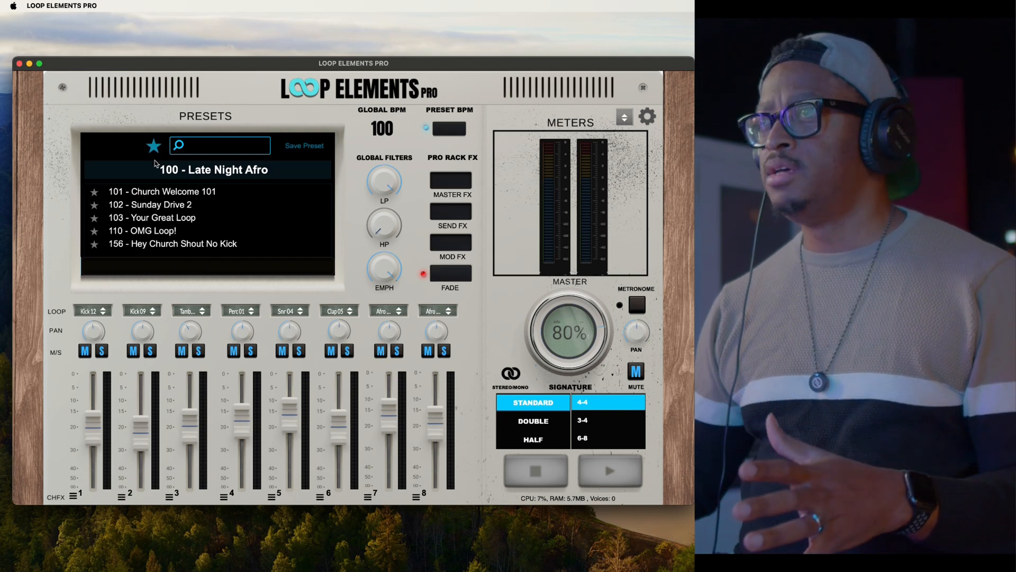
Play a church favorite, then switch to 103 - Your Great Loop at 103 BPM
{"action": "left_click", "coordinate": [162, 192]}
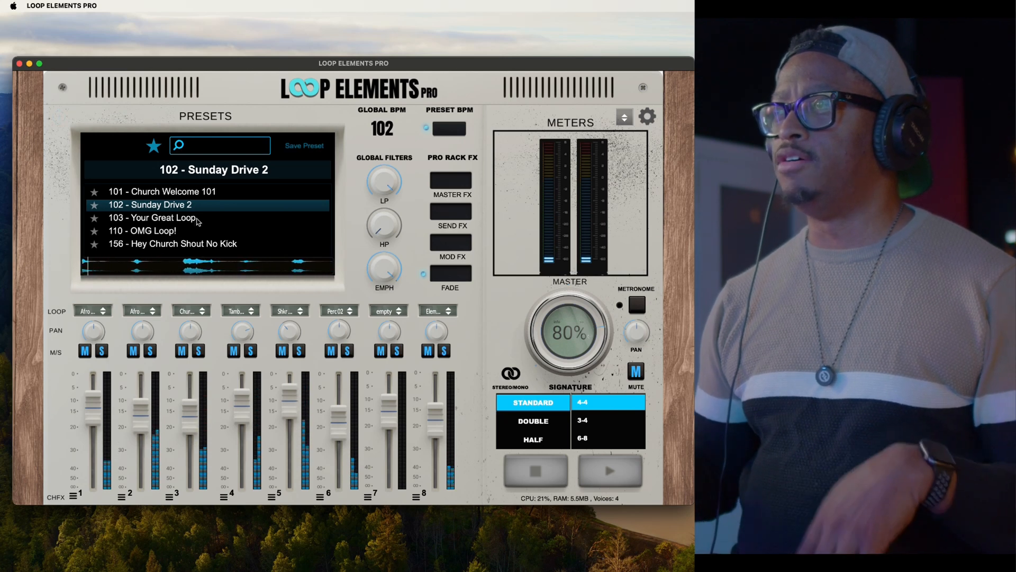
{"action": "left_click", "coordinate": [152, 217]}
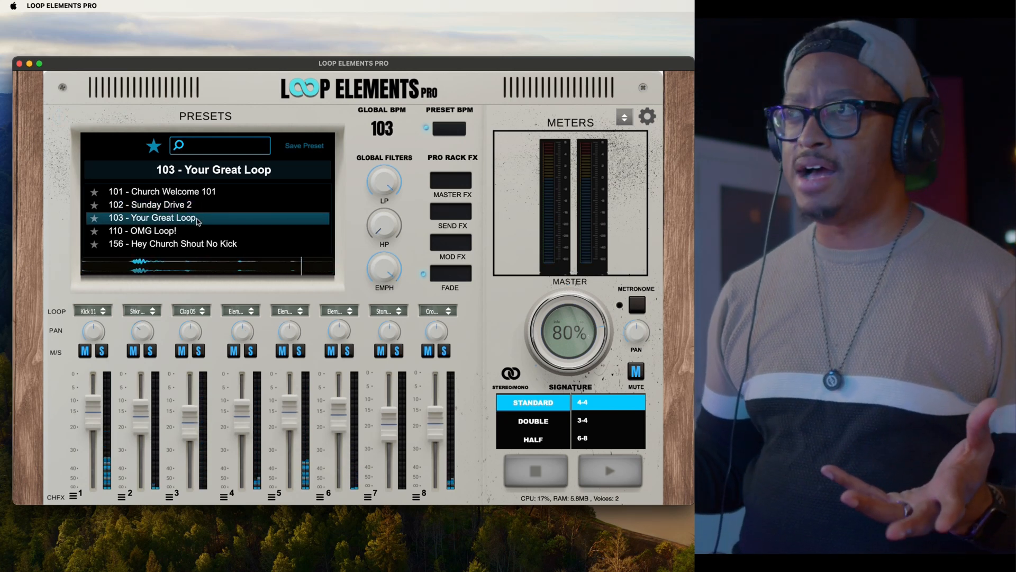
Move to OMG Loop! at 110 BPM, then Hey Church Shout No Kick at 156 BPM
{"action": "left_click", "coordinate": [609, 470]}
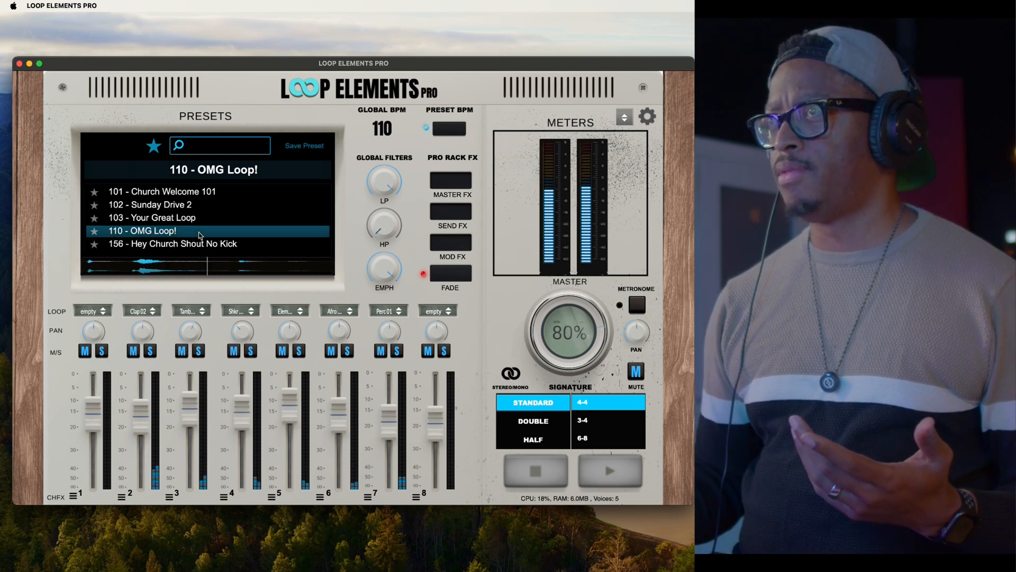
{"action": "left_click", "coordinate": [533, 470]}
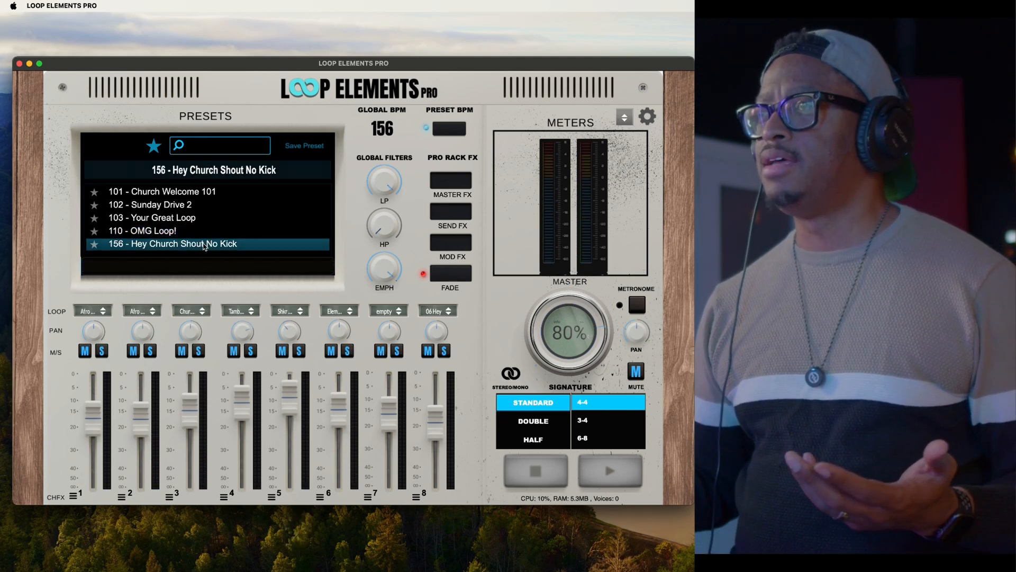
Leave favorites view and scroll the full Church preset list, keeping Hey Church Shout No Kick loaded
{"action": "left_click", "coordinate": [609, 470]}
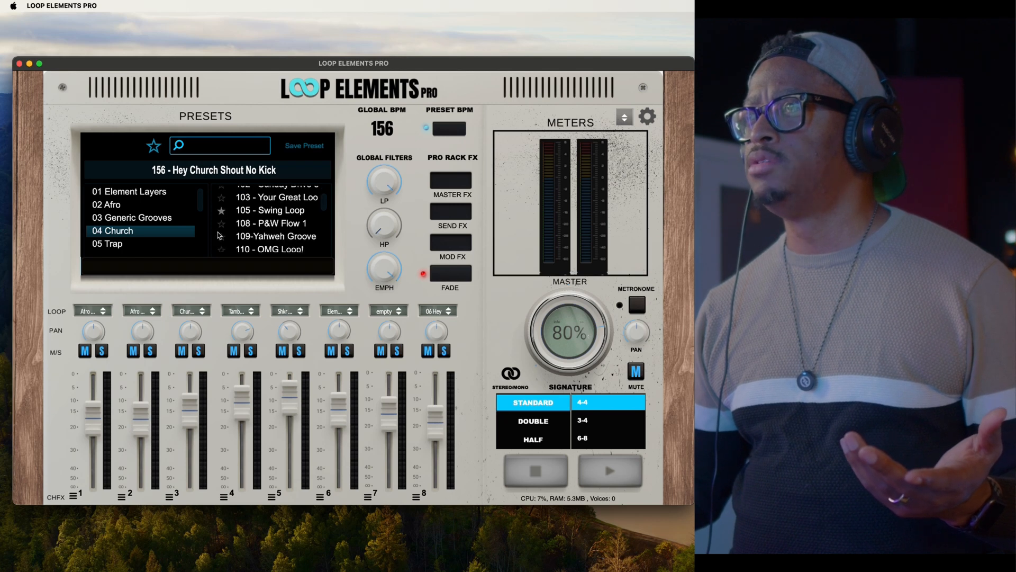
{"action": "scroll", "scroll_direction": "down", "scroll_amount": 3}
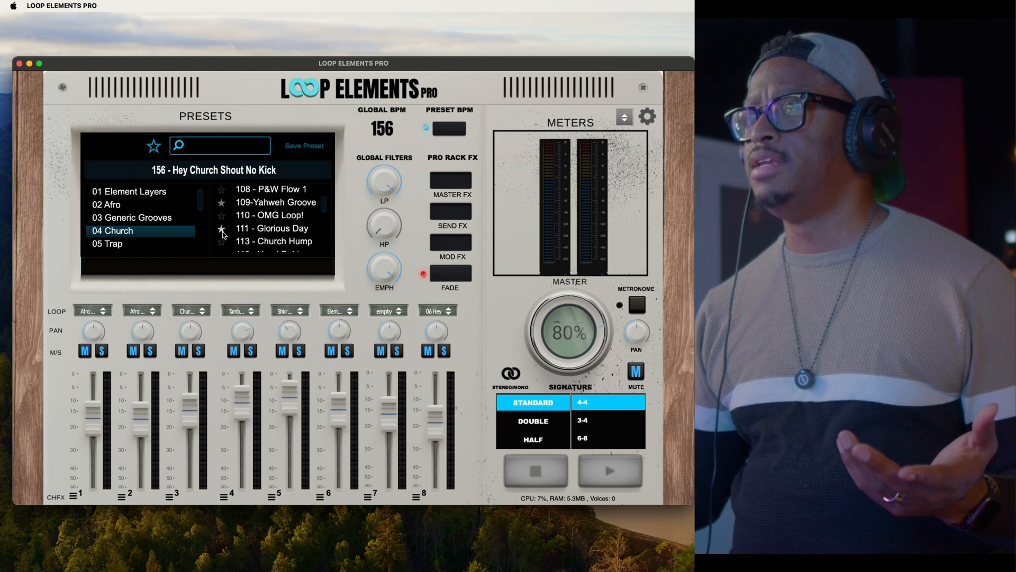